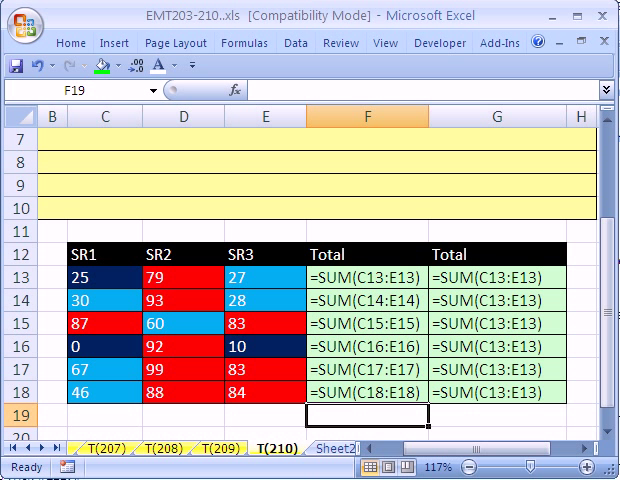
pyautogui.moveTo(442, 203)
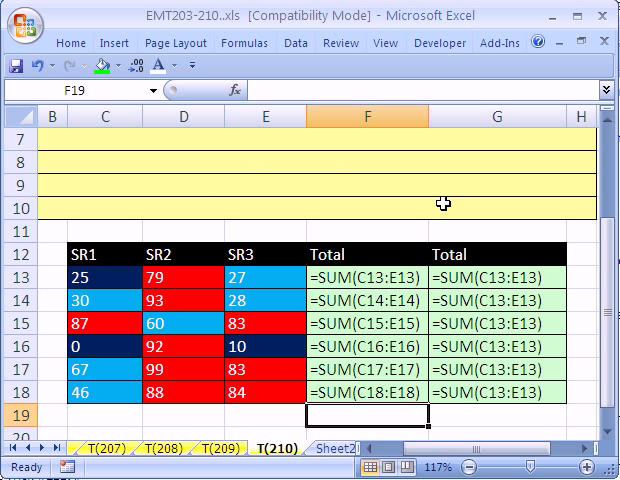
pyautogui.moveTo(285, 73)
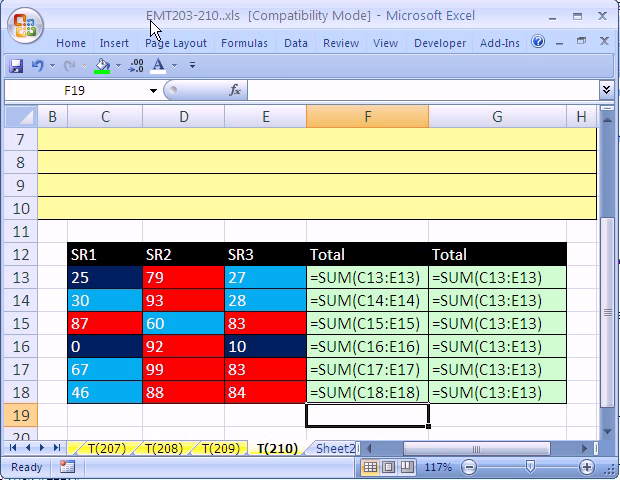
# - Turn off Show Formulas so the first Total column displays calculated sums
pyautogui.click(176, 43)
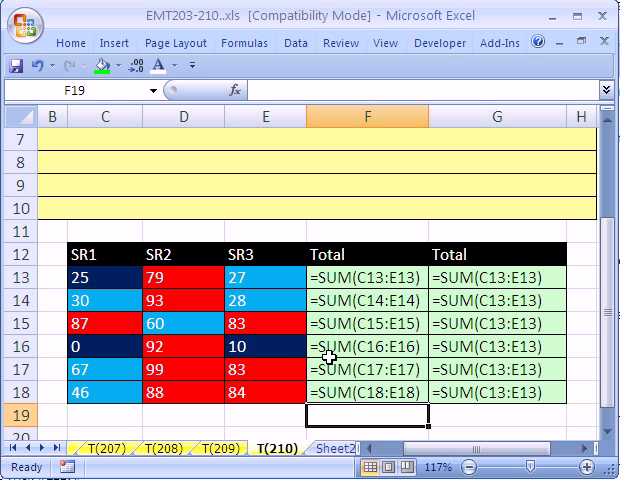
pyautogui.moveTo(451, 364)
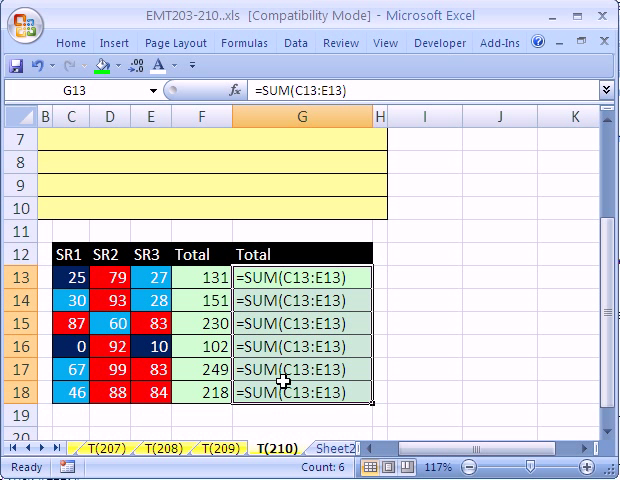
pyautogui.moveTo(293, 297)
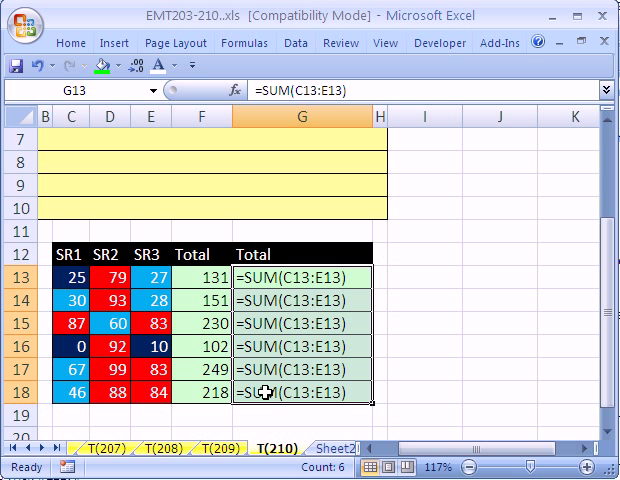
pyautogui.moveTo(293, 300)
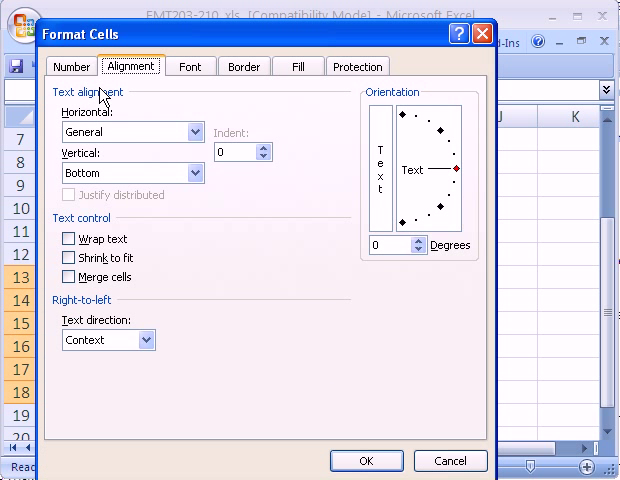
# - Change the second Total column's number format from Text to General
pyautogui.click(69, 66)
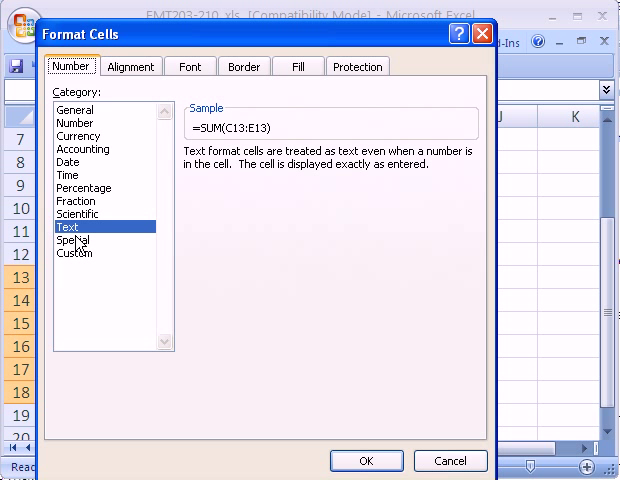
pyautogui.moveTo(95, 315)
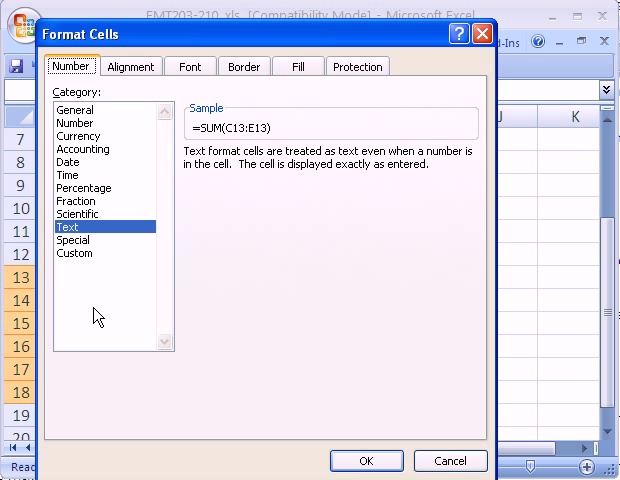
pyautogui.moveTo(62, 235)
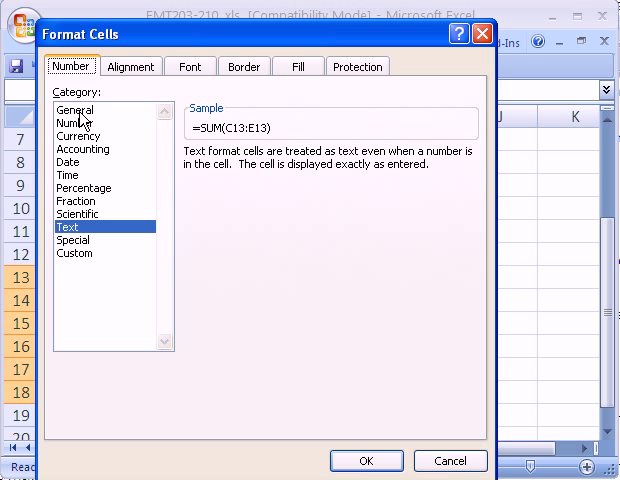
pyautogui.click(70, 109)
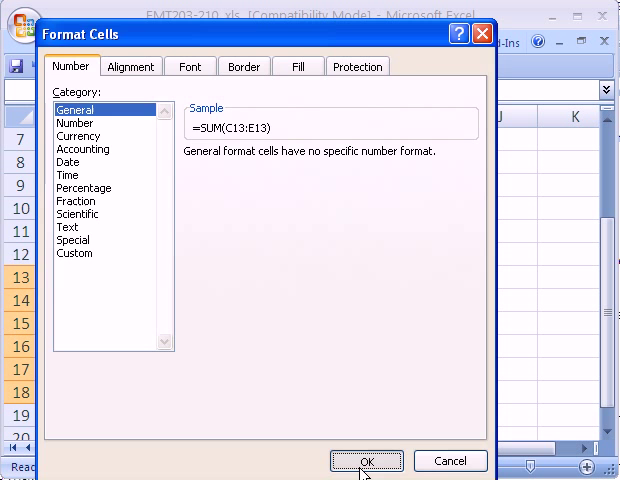
pyautogui.click(367, 461)
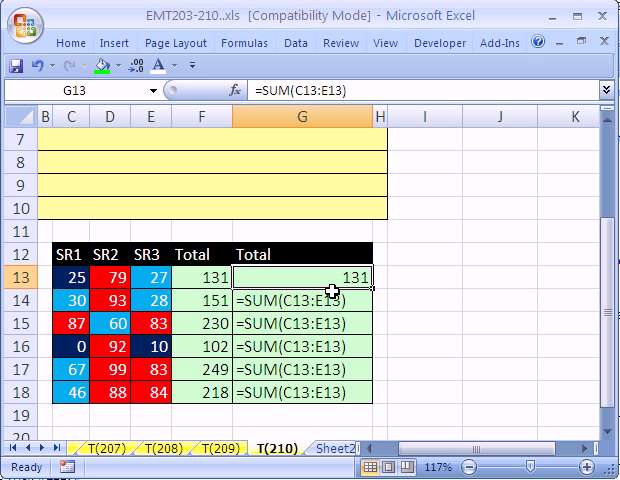
pyautogui.moveTo(315, 302)
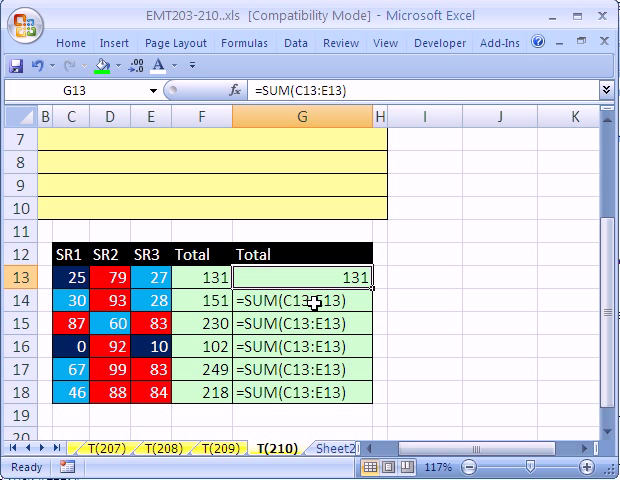
# - Select cells G14 to G18, which still show formula text
pyautogui.moveTo(290, 300); pyautogui.dragTo(290, 388)
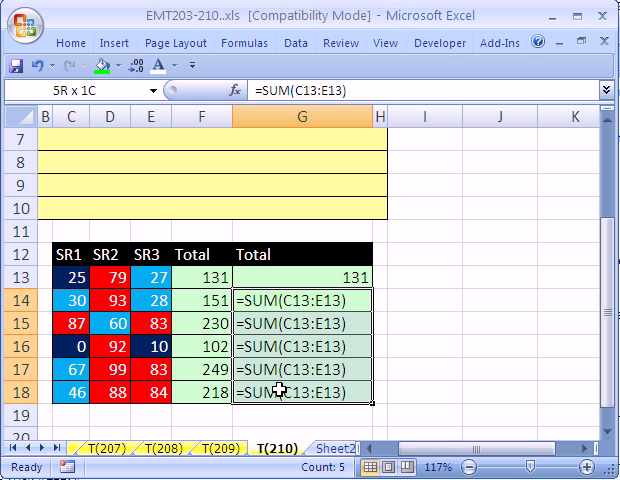